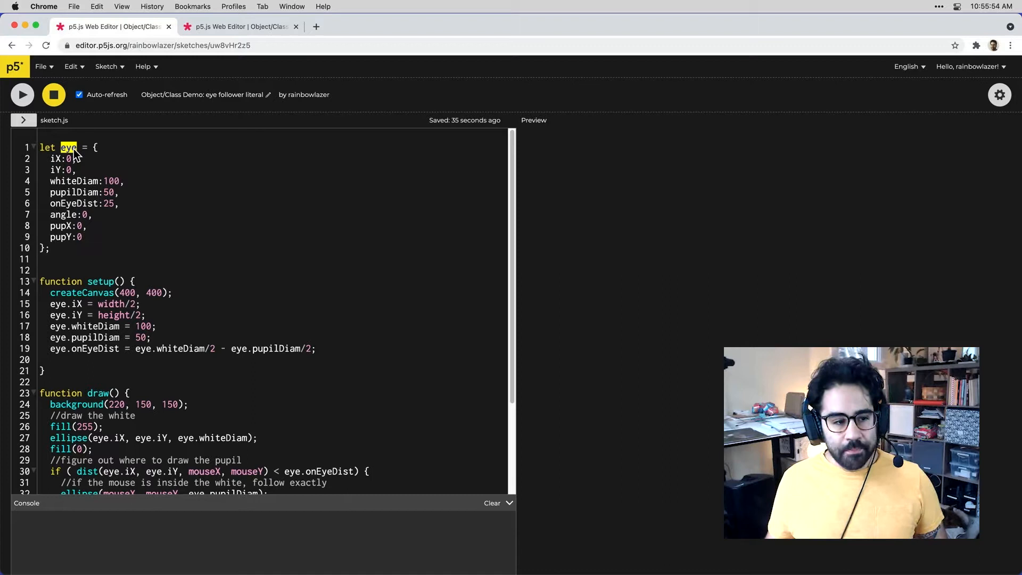
Run the eye-follower sketch and highlight the eye variable in setup
drag(51, 159, 84, 237)
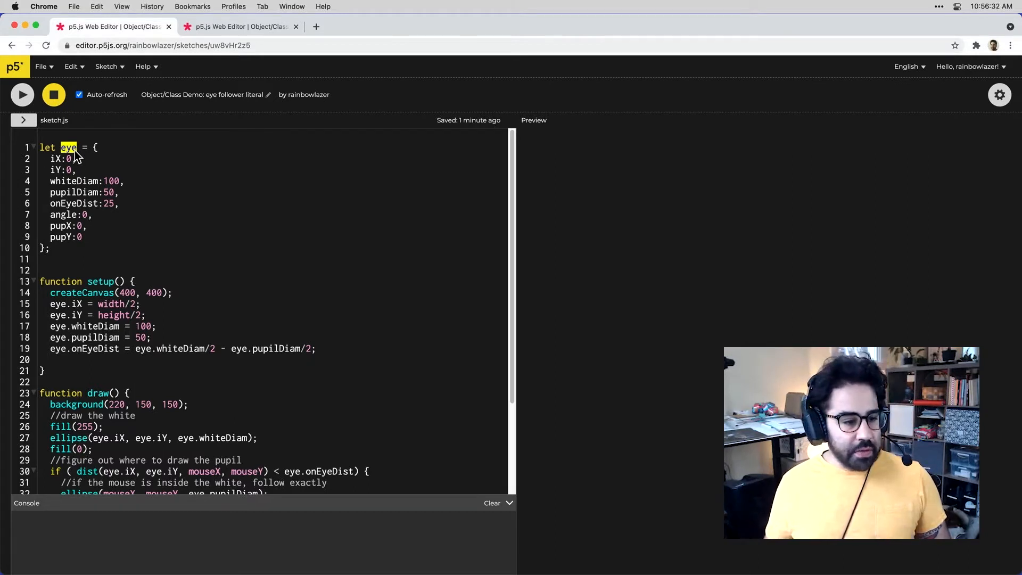
click(21, 94)
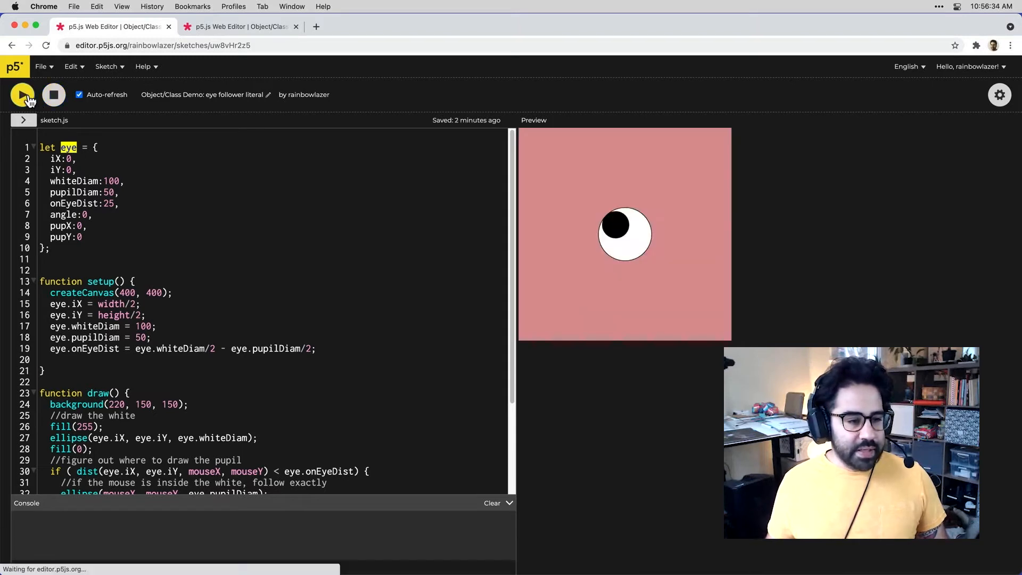
click(22, 95)
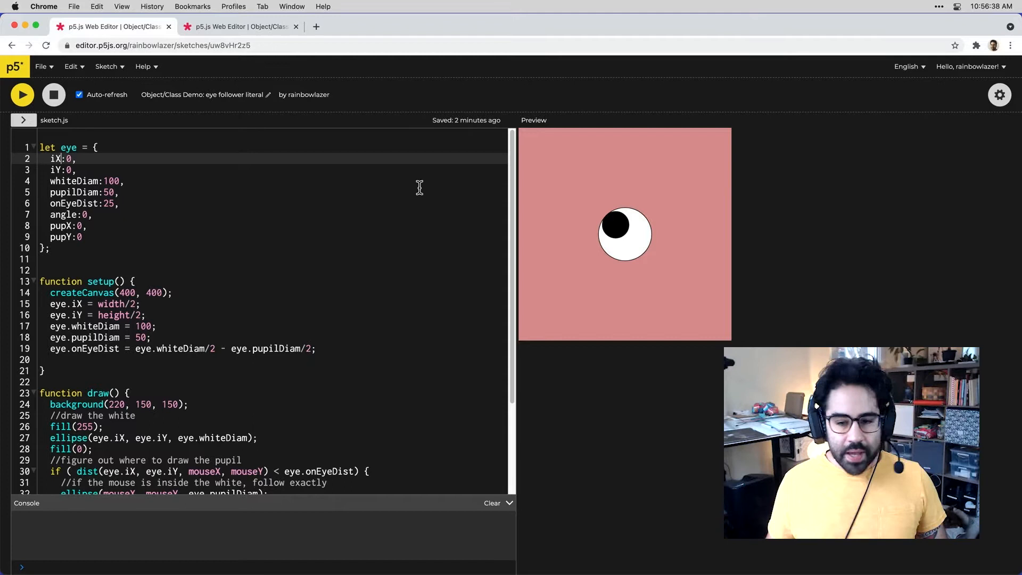
mouse_move(651, 241)
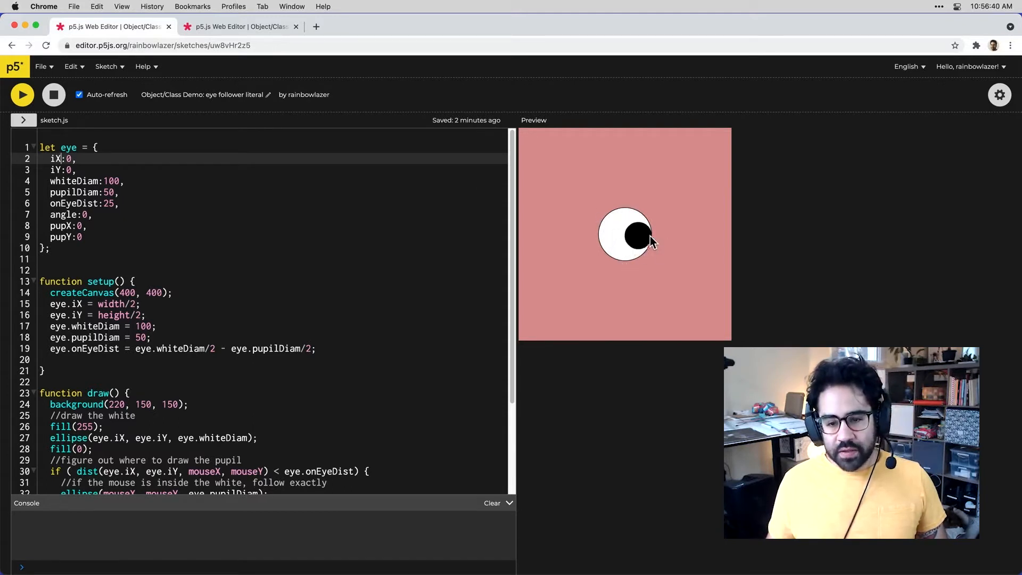
mouse_move(625, 231)
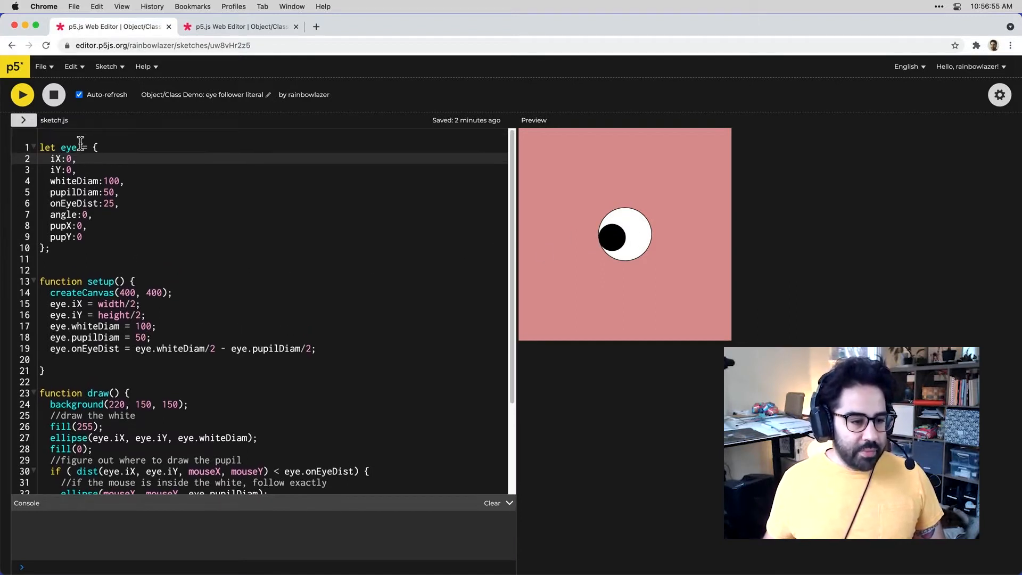
double_click(68, 147)
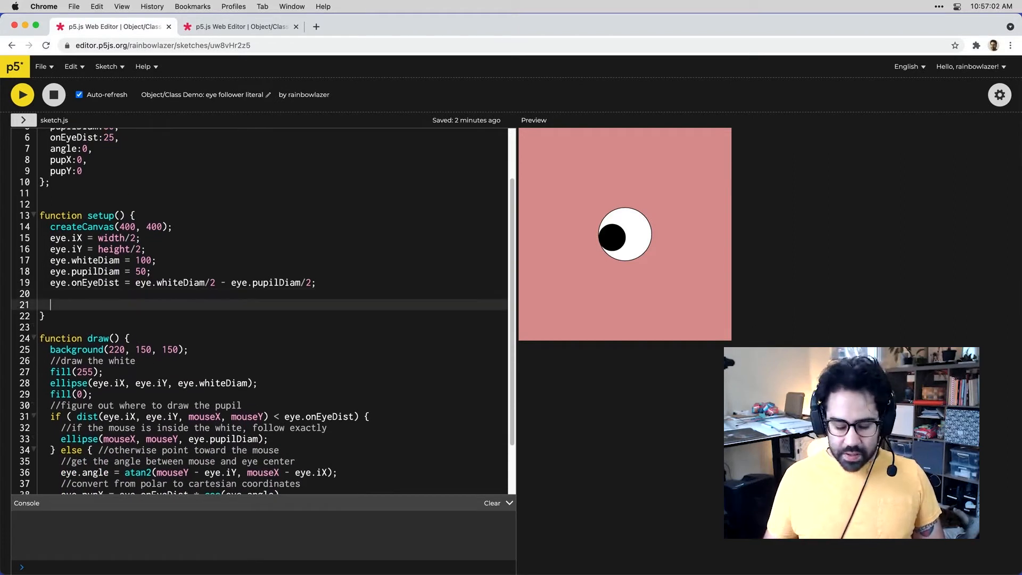
Add 'let eye2 = eye;' in setup to copy the eye reference
text(let)
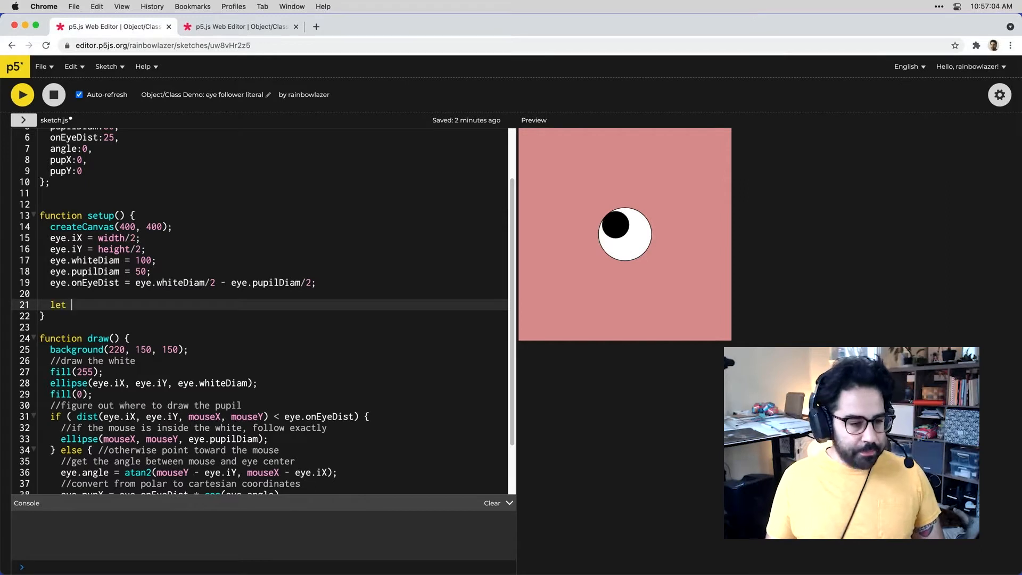
text(eye2)
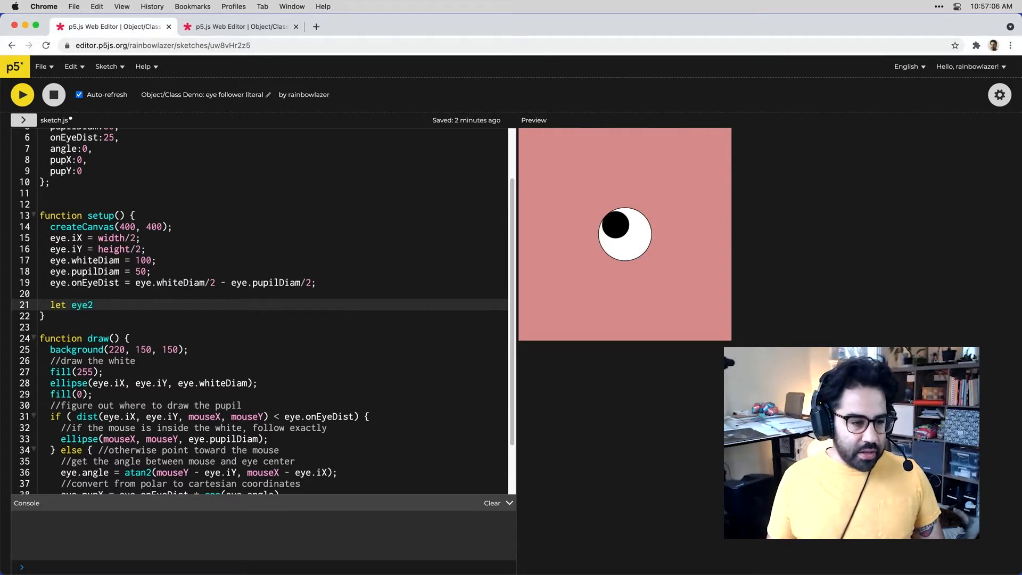
text(= eye)
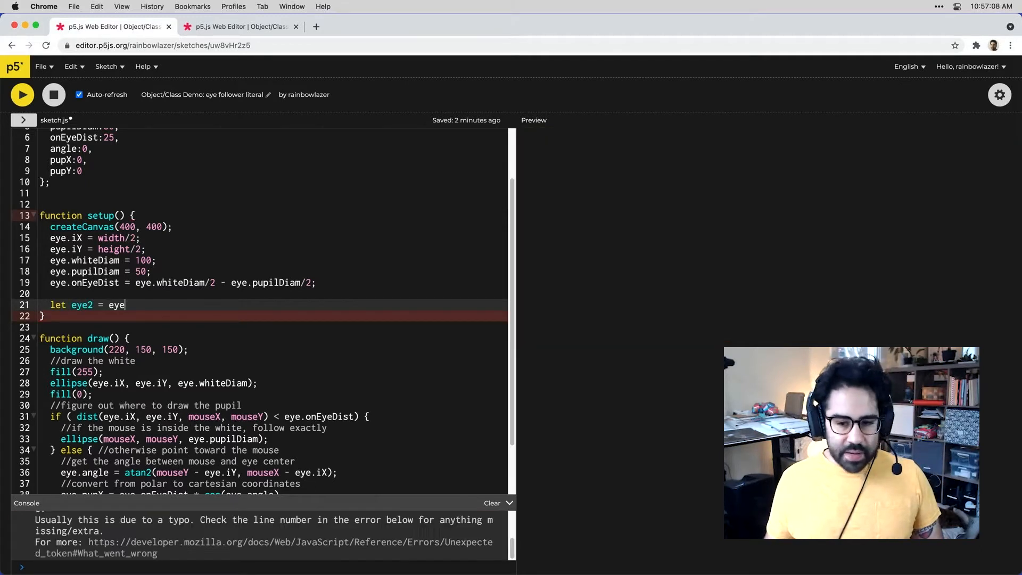
text(;)
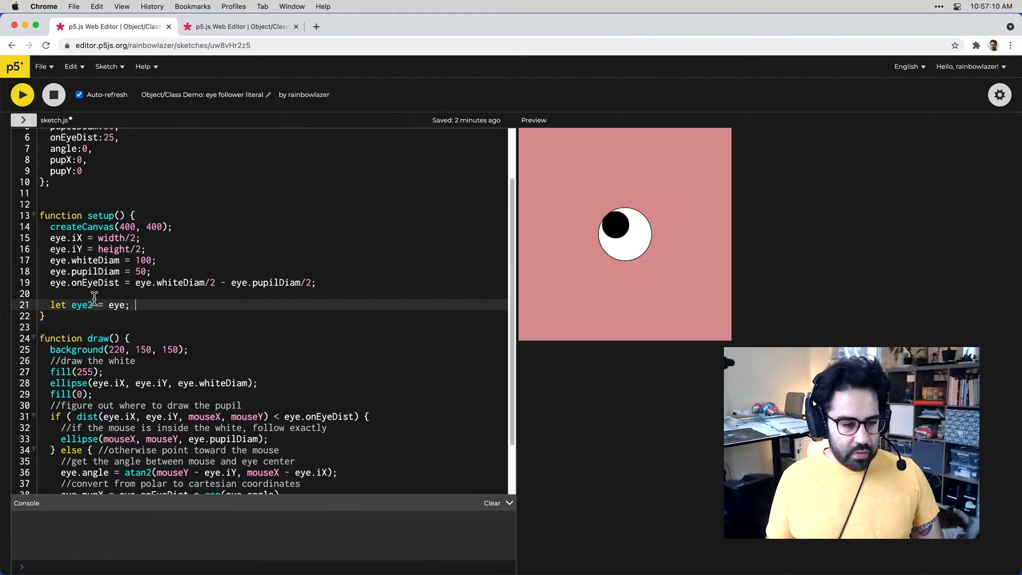
key(enter)
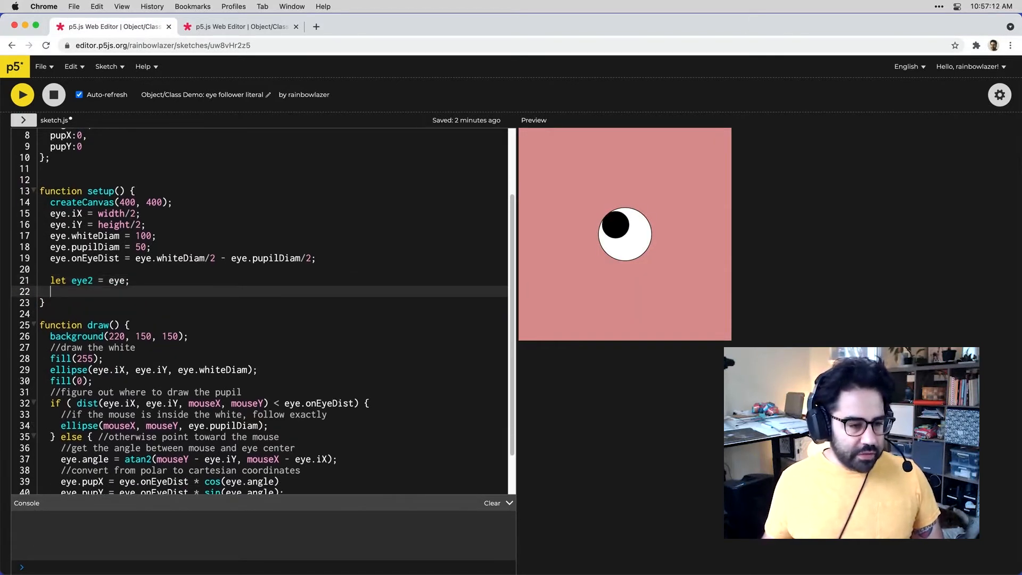
Set eye2.iX = 300 and eye2.iY = 300, moving the drawn eye to the lower right
text(e)
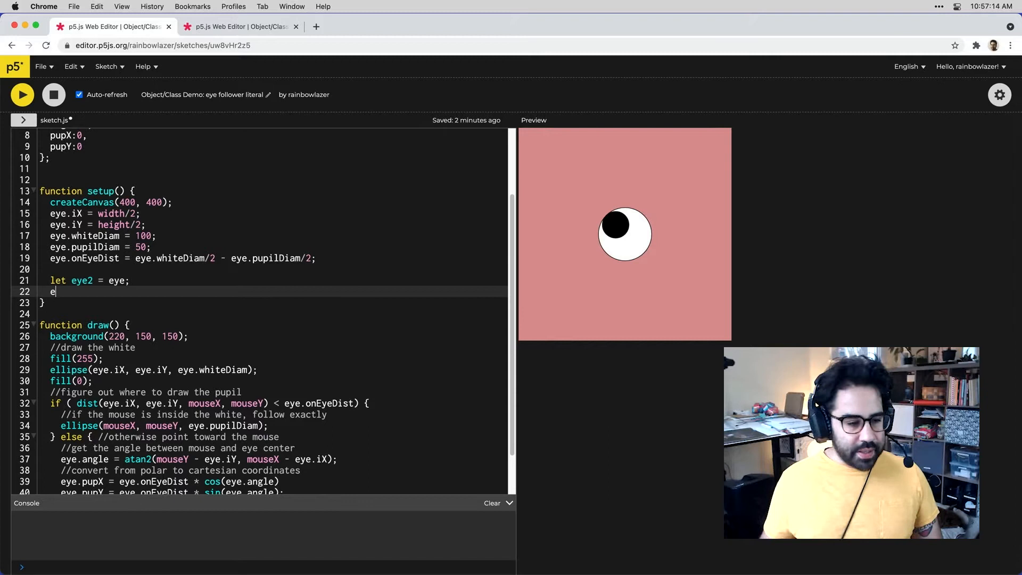
text(ye2.)
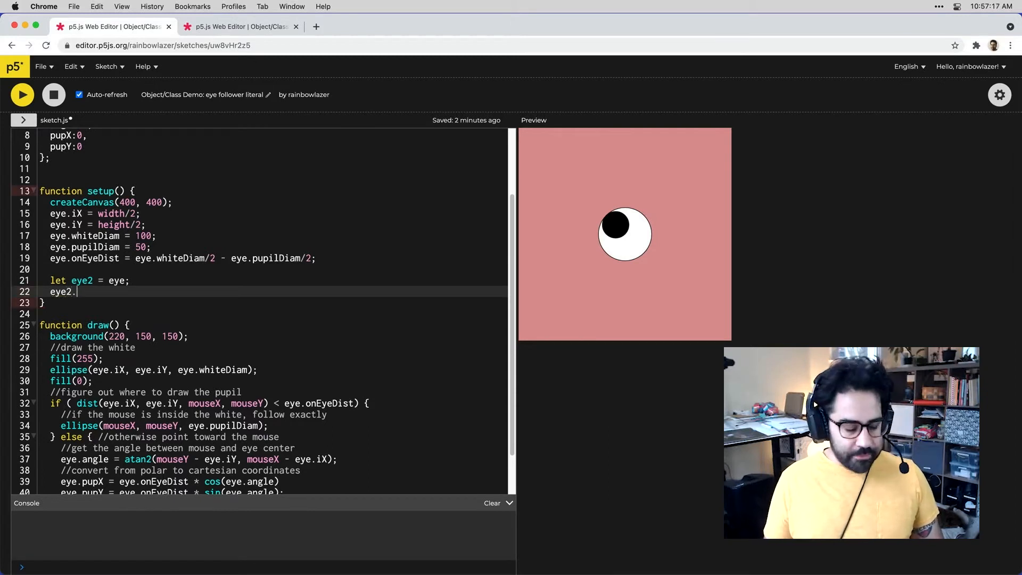
text(iX =)
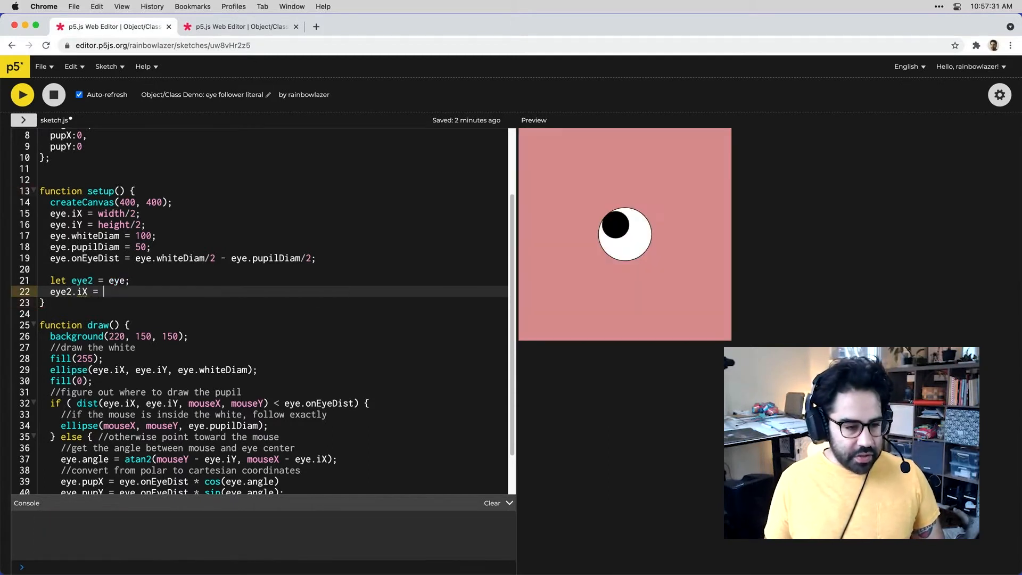
text(300;)
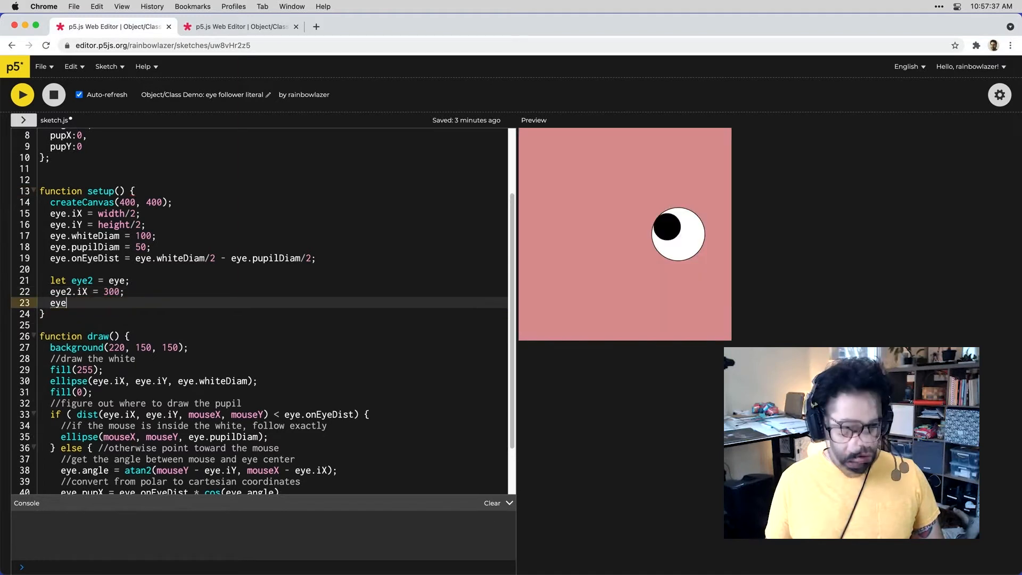
text(2.iY = 300;)
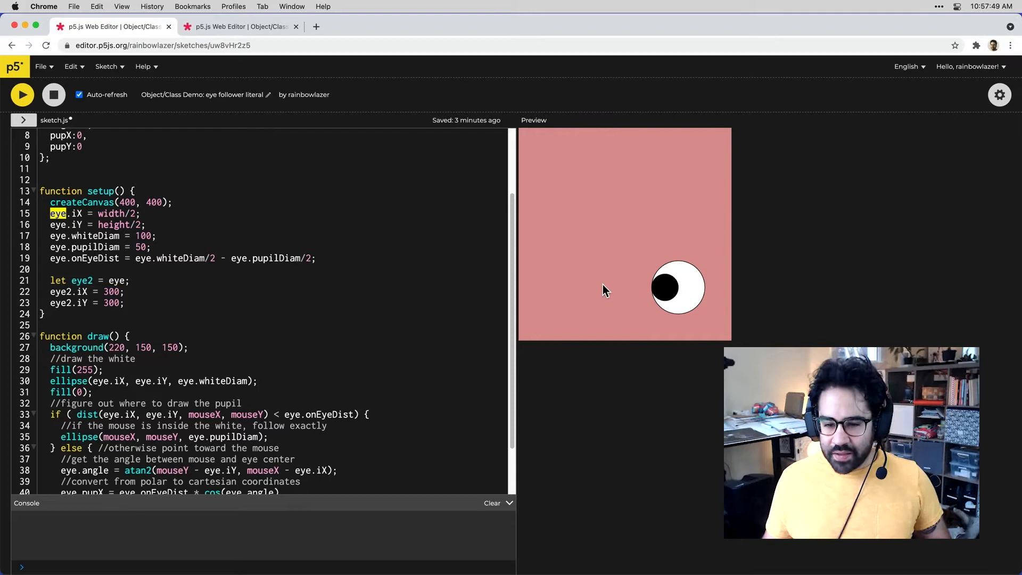
mouse_move(671, 289)
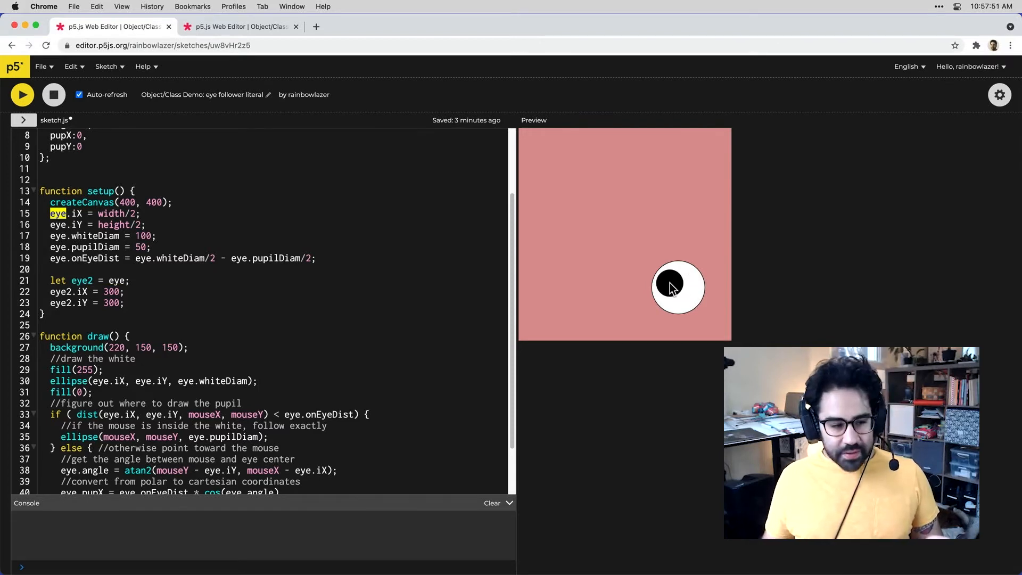
mouse_move(74, 281)
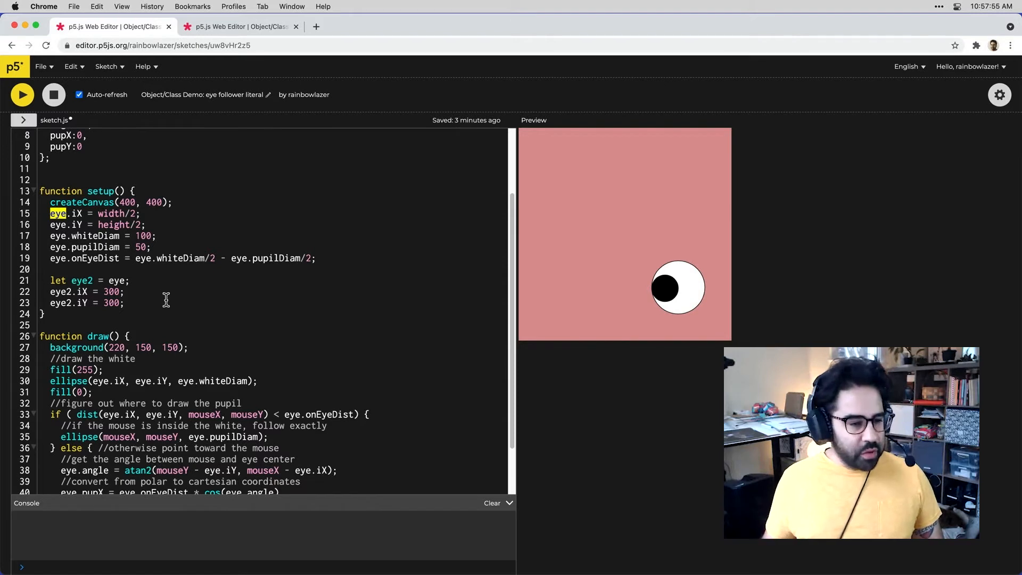
mouse_move(72, 292)
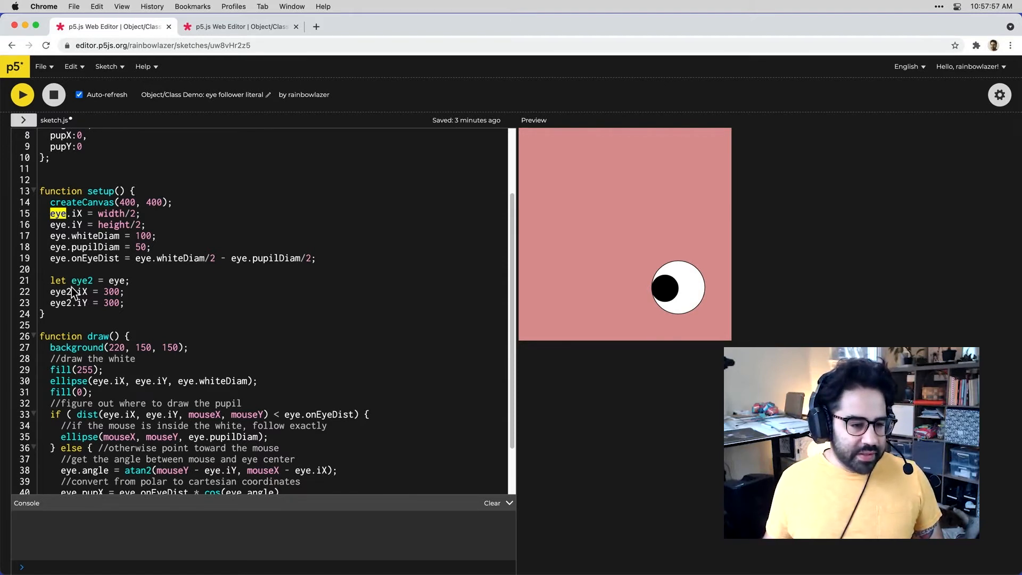
Point out eye2 and the eye it refers to, then switch to the class-template sketch
double_click(82, 280)
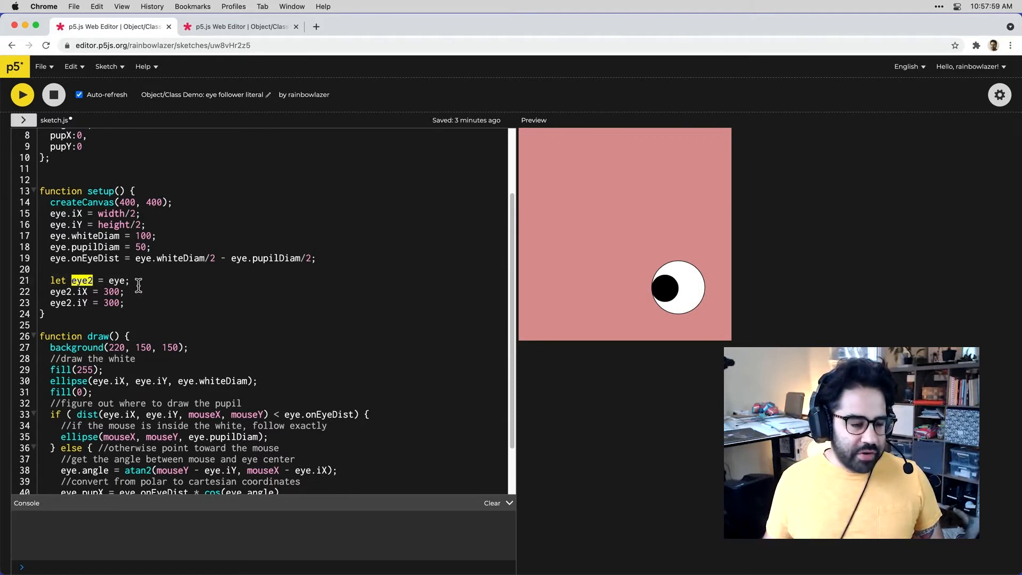
double_click(118, 280)
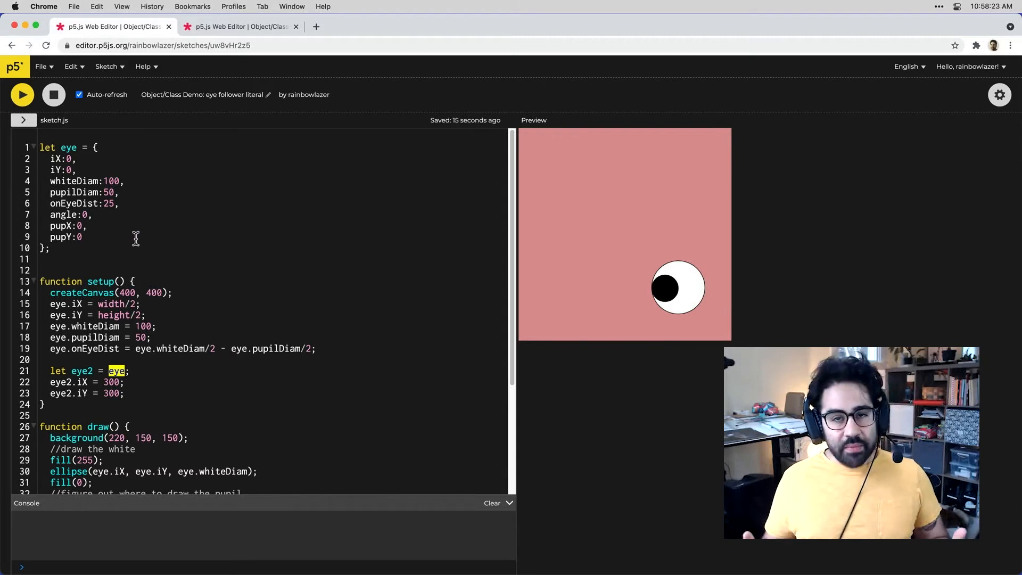
click(240, 27)
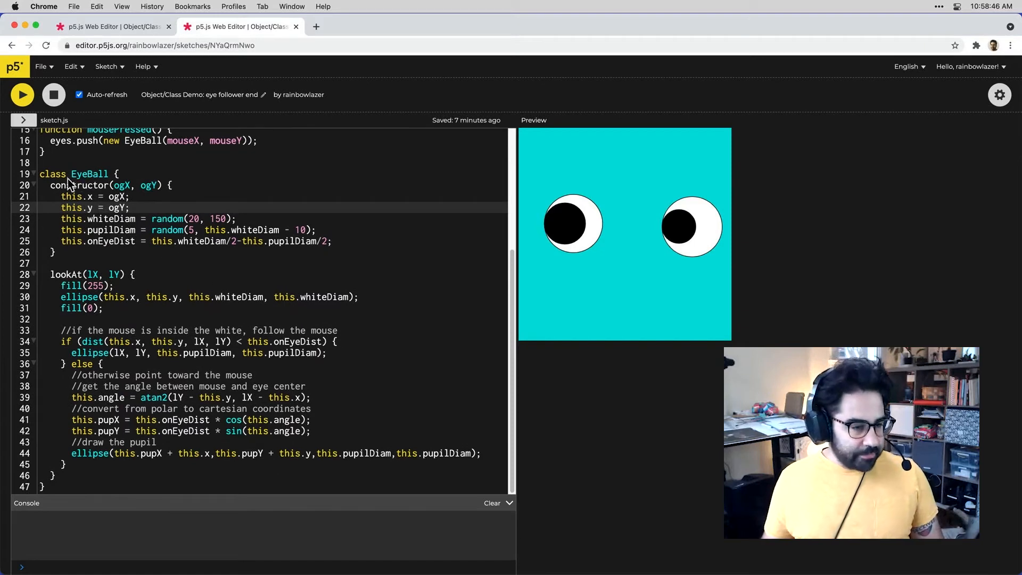
Highlight the EyeBall class code with its constructor and lookAt method
drag(71, 173, 117, 441)
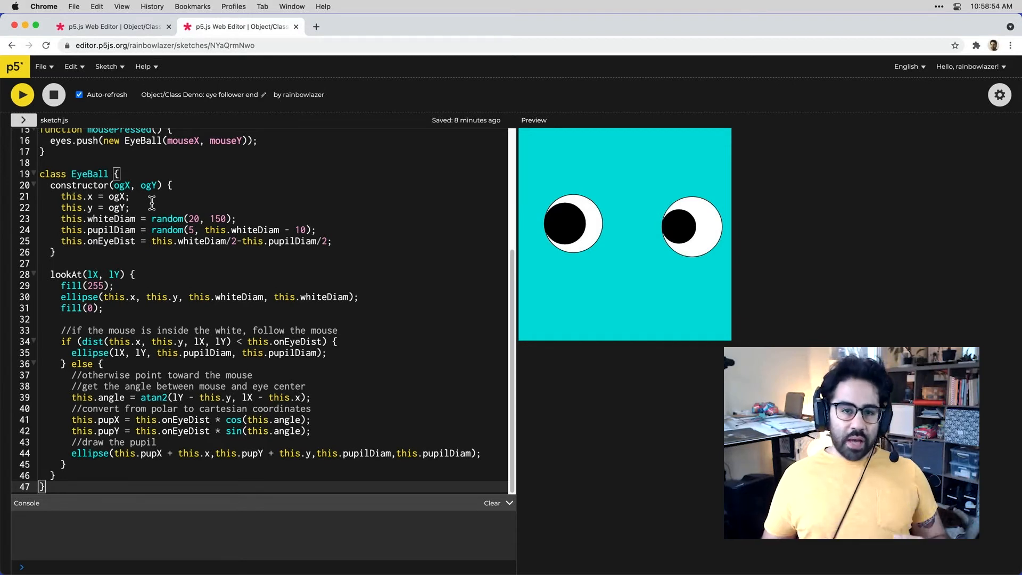
mouse_move(57, 190)
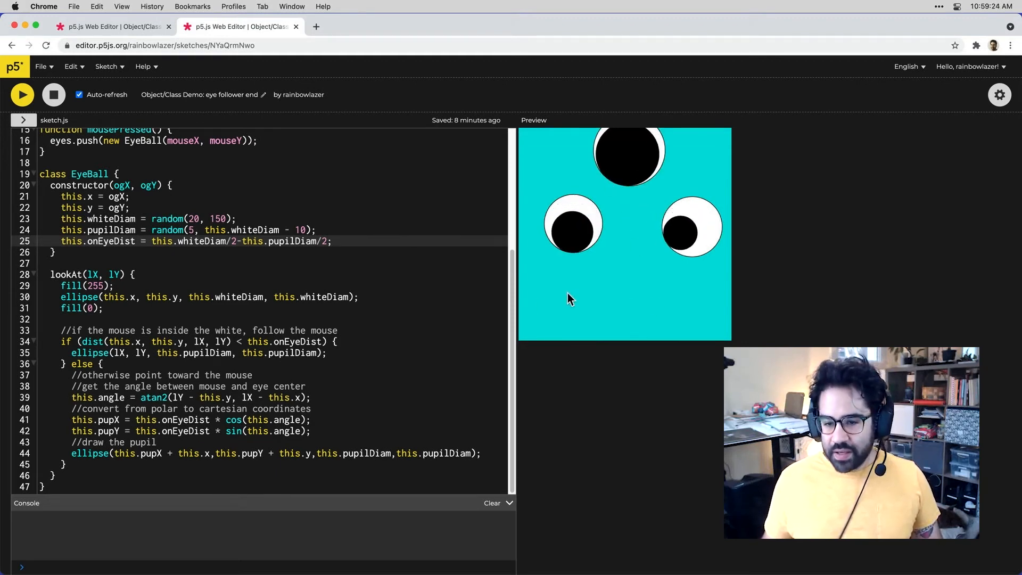
mouse_move(680, 238)
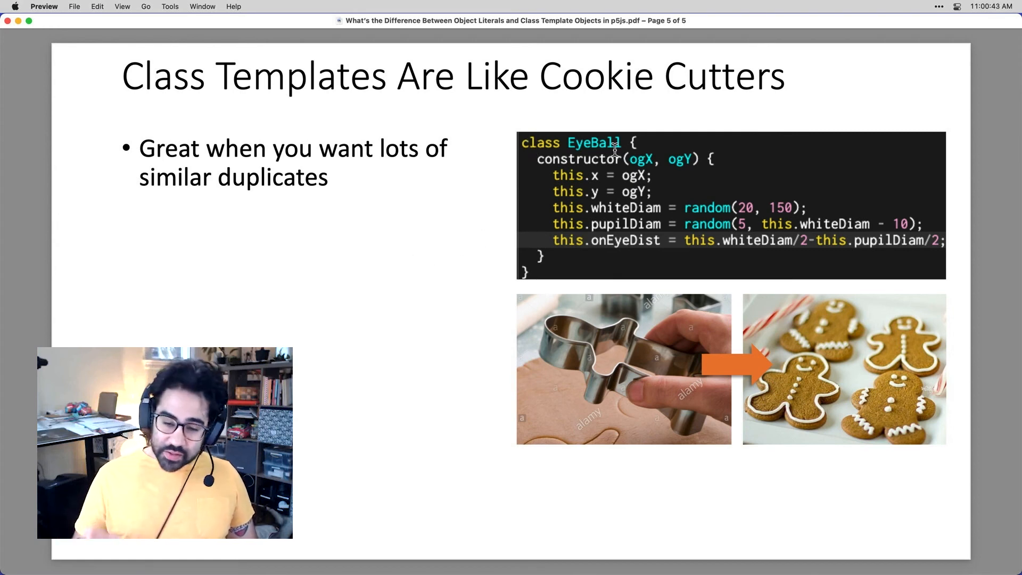
mouse_move(669, 350)
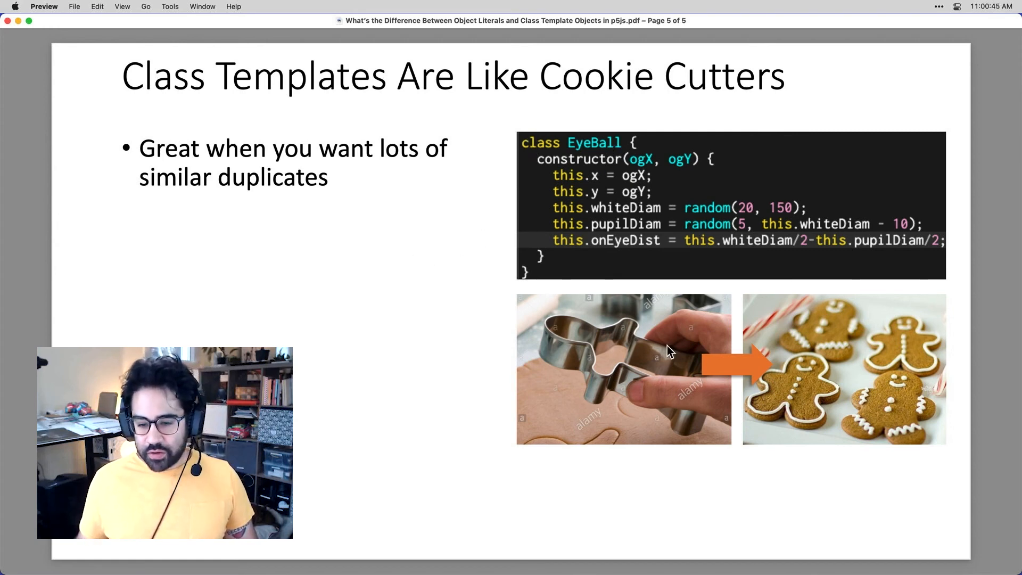
mouse_move(657, 409)
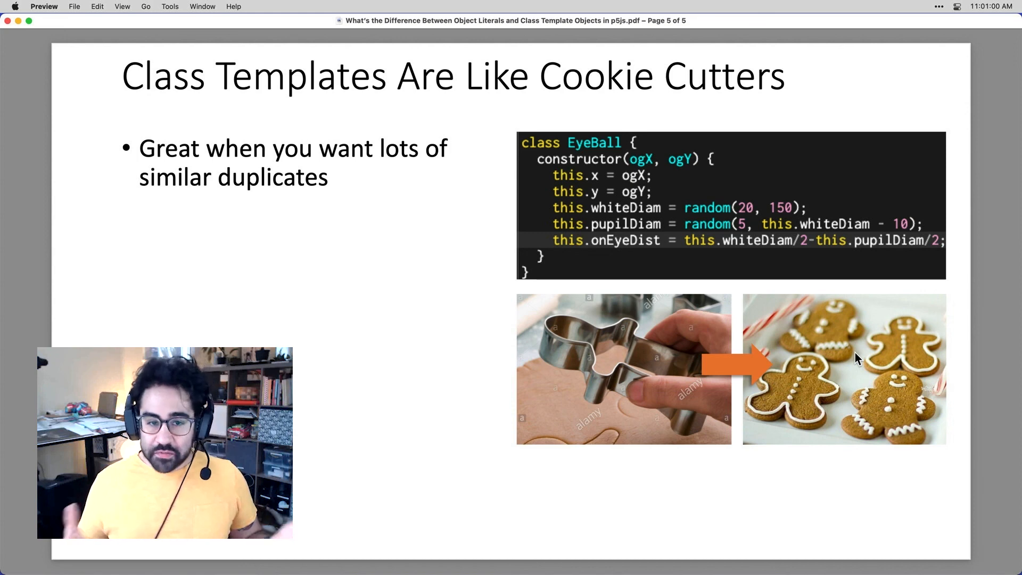
mouse_move(912, 364)
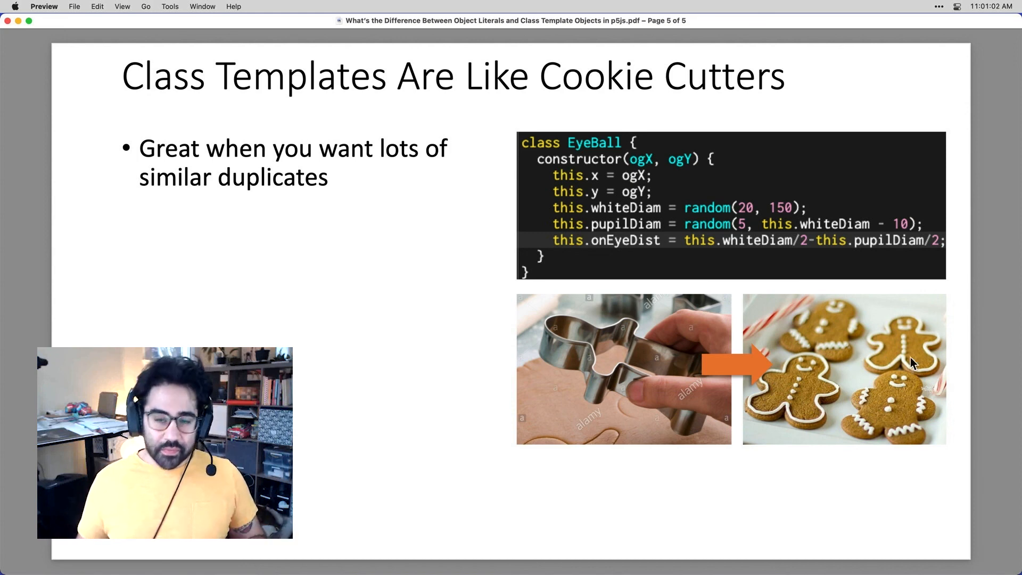